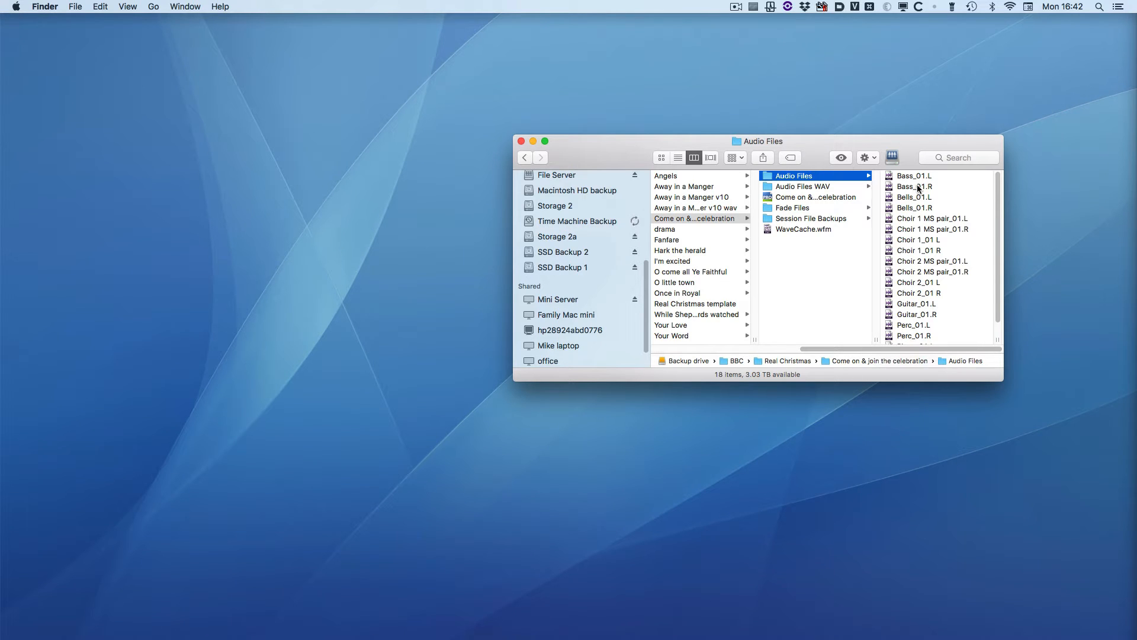
Select Bass_01.L in the Audio Files column to view its info as a Sound Designer II file.
click(913, 175)
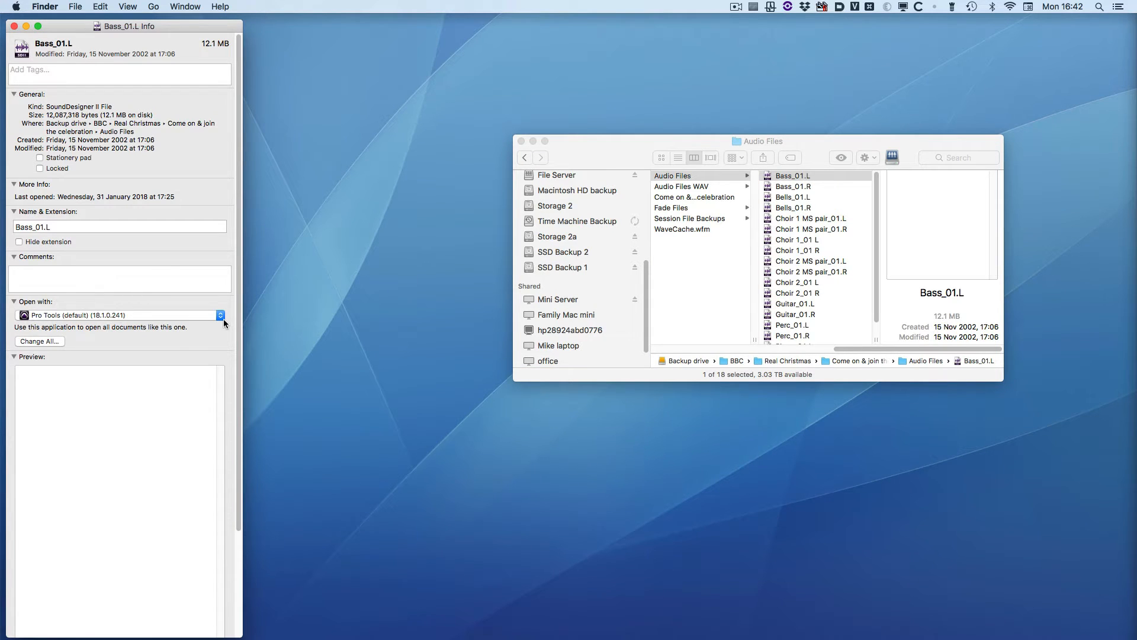
mouse_move(181, 308)
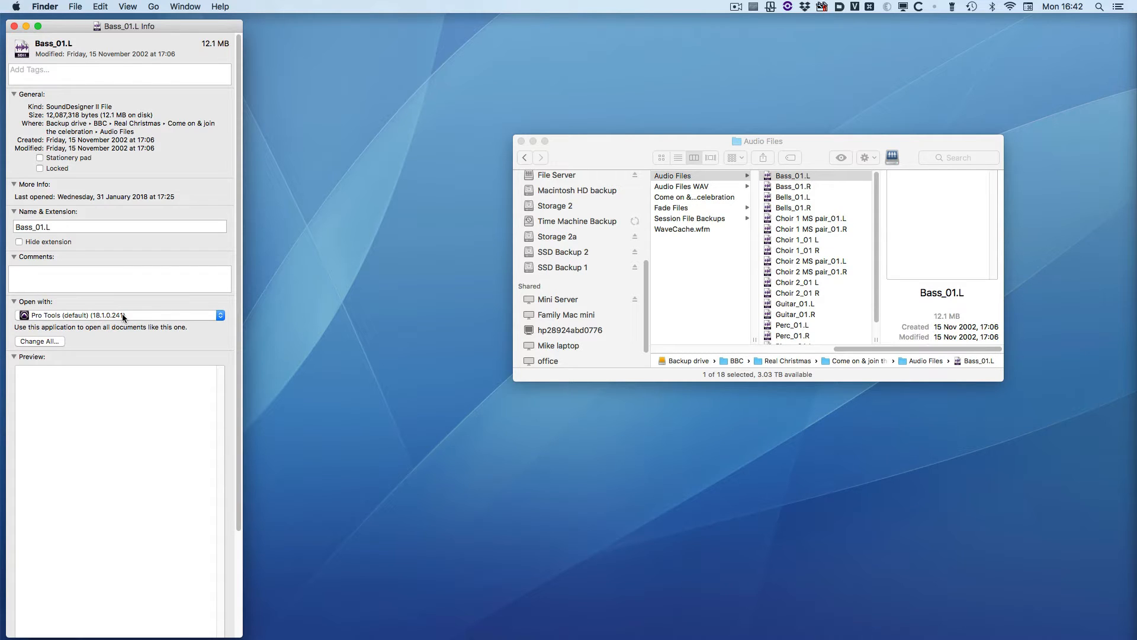
mouse_move(129, 315)
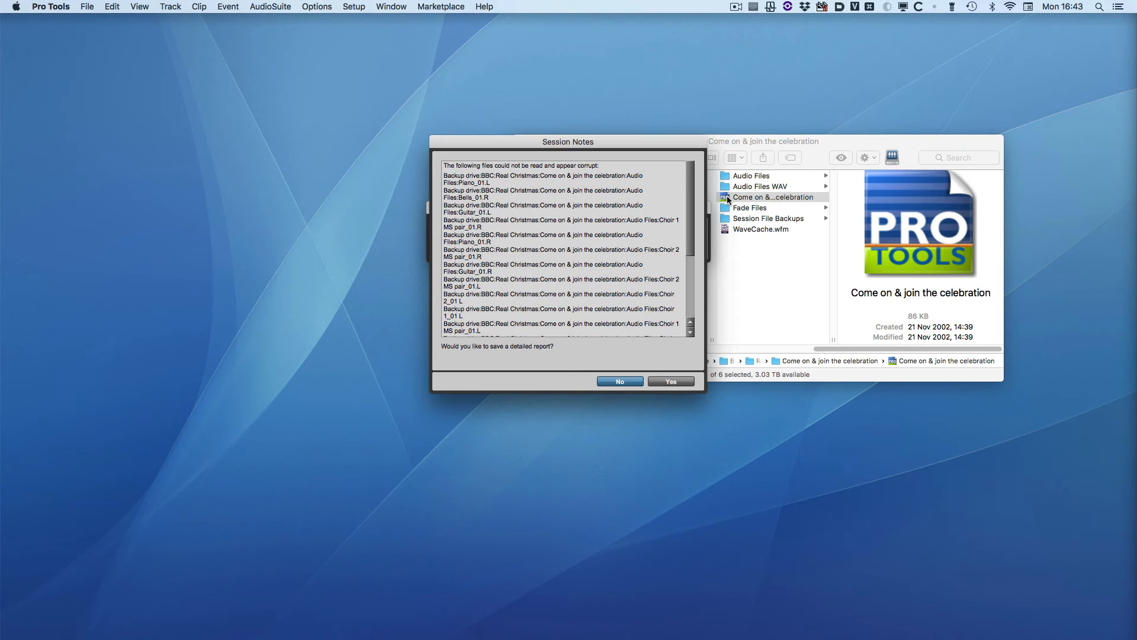
mouse_move(527, 181)
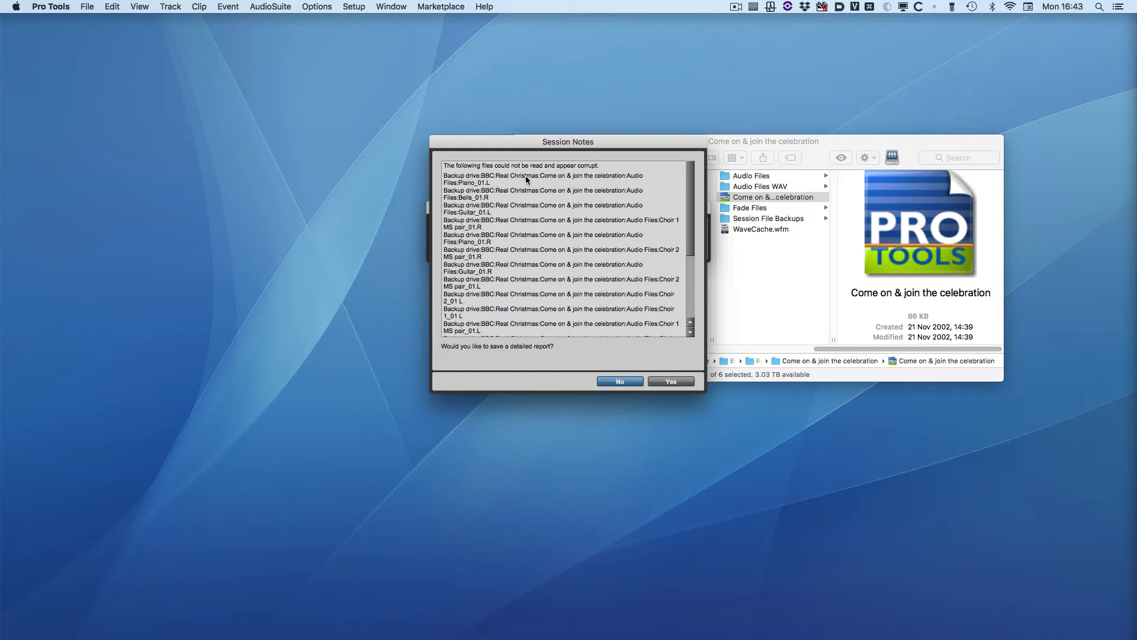
mouse_move(604, 174)
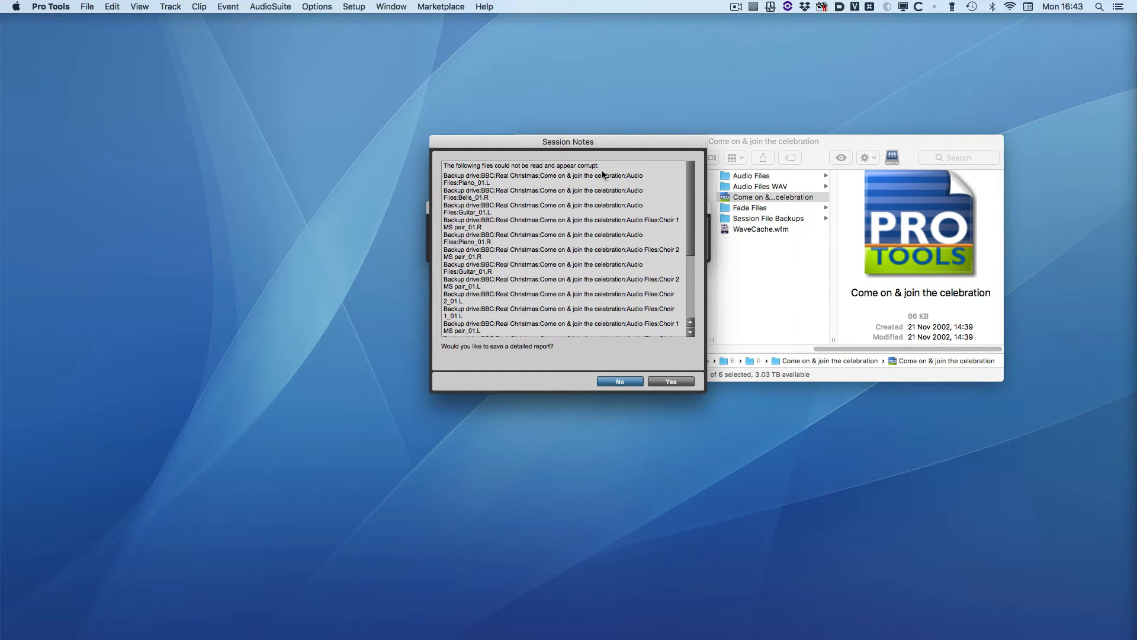
mouse_move(586, 186)
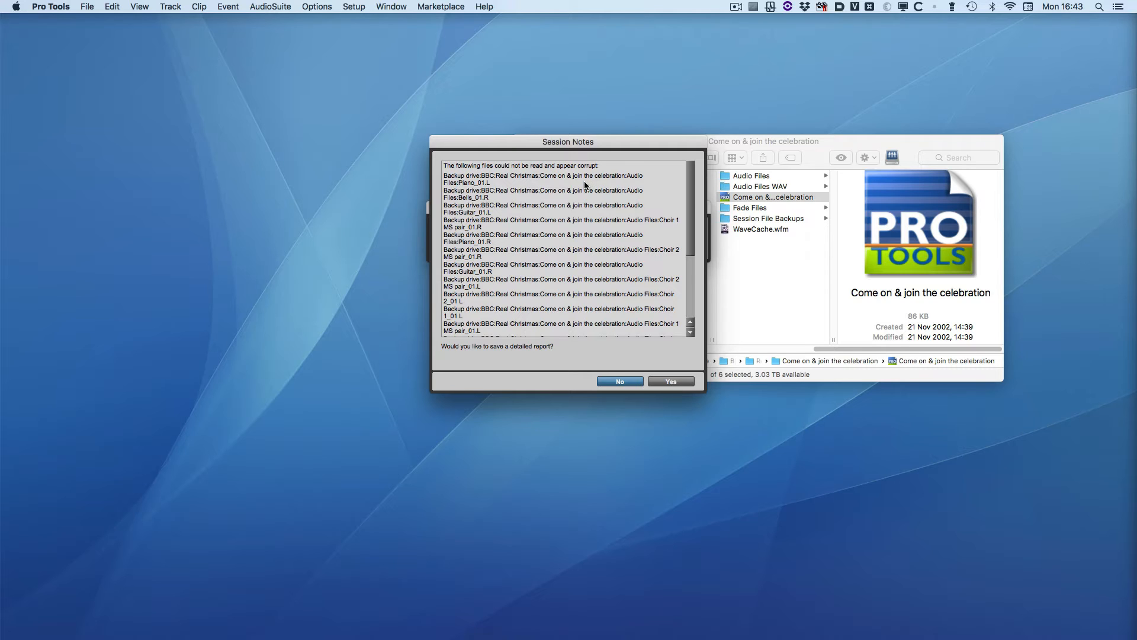
mouse_move(618, 380)
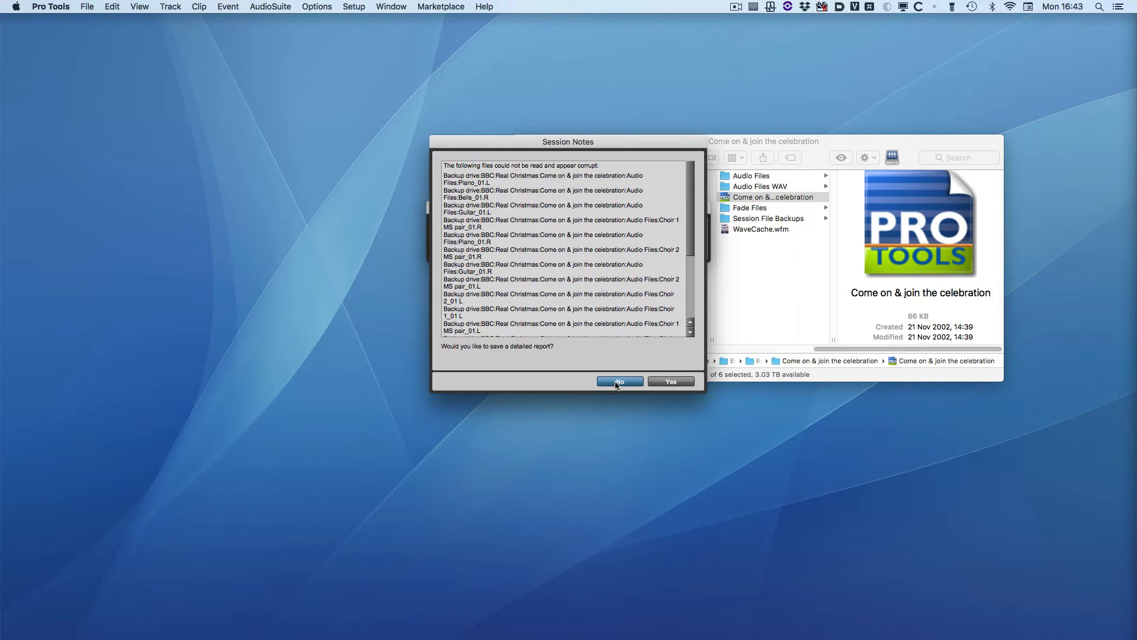
Decline saving a detailed report of the unreadable session files (No).
click(618, 380)
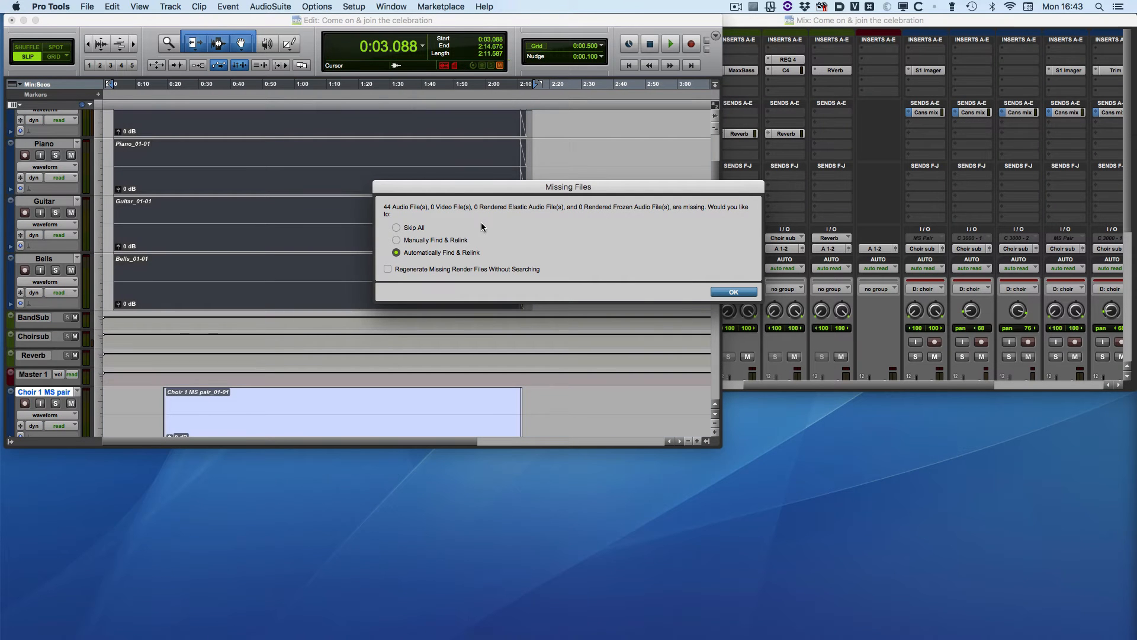
Choose Skip All for the 44 missing audio files and confirm with OK.
click(397, 228)
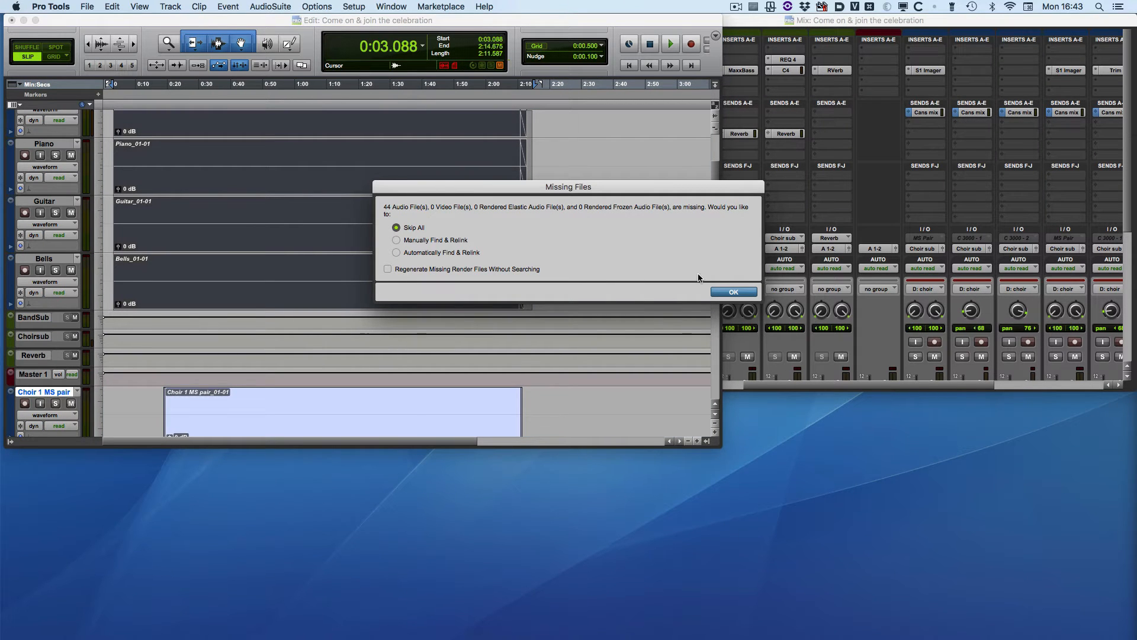
click(733, 293)
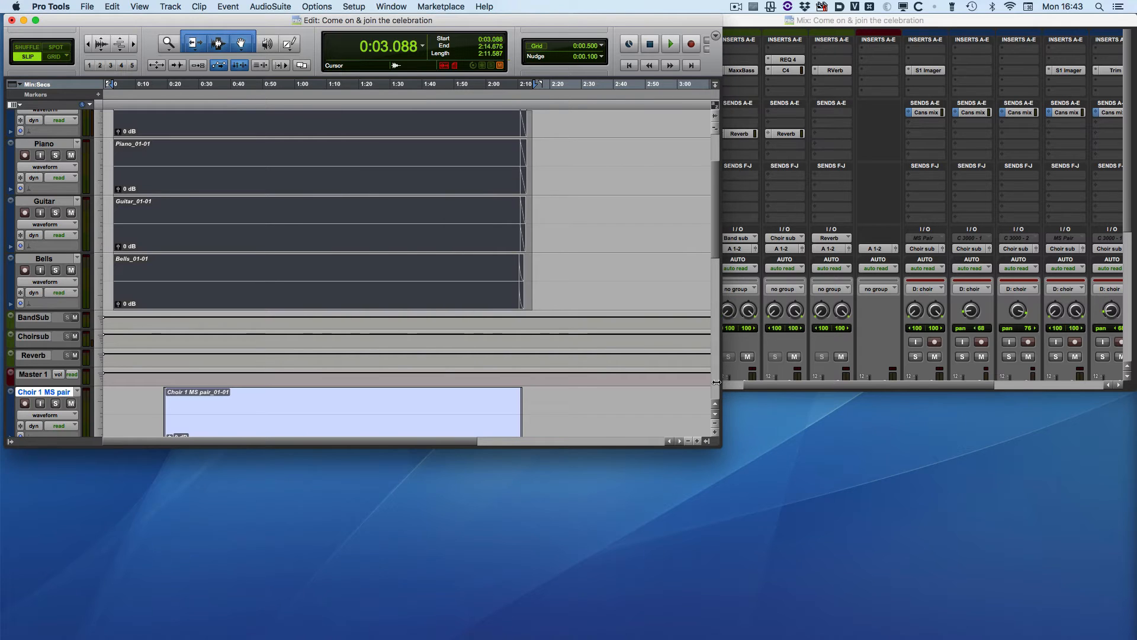
mouse_move(741, 485)
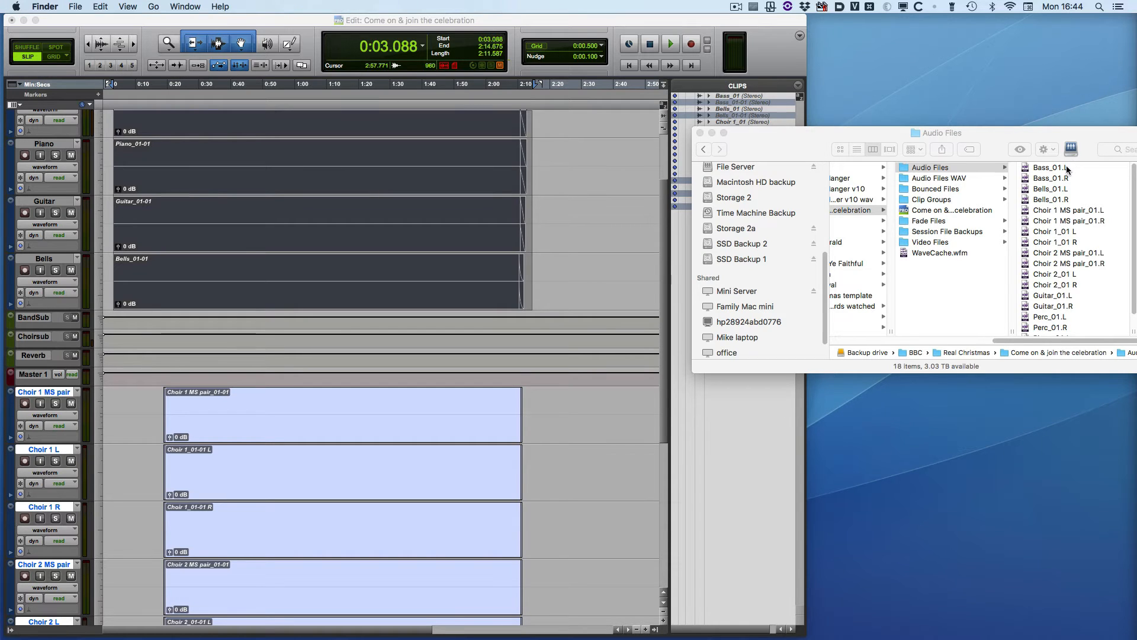
Select Bass_01.L and Bass_01.R in the Audio Files folder for conversion to WAV.
click(1049, 167)
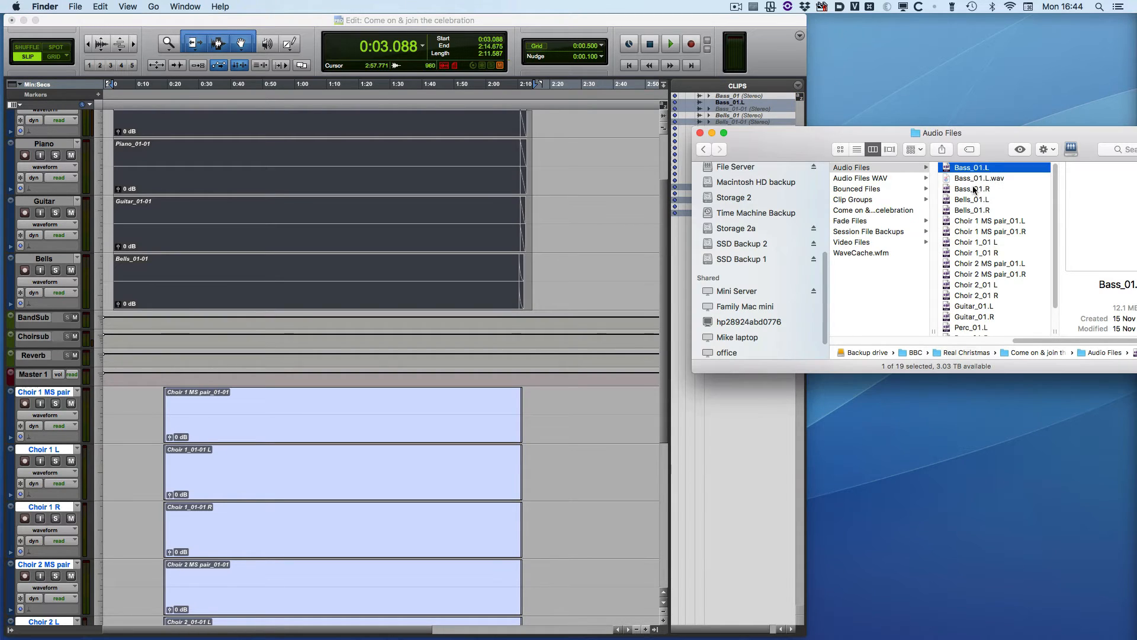
click(972, 189)
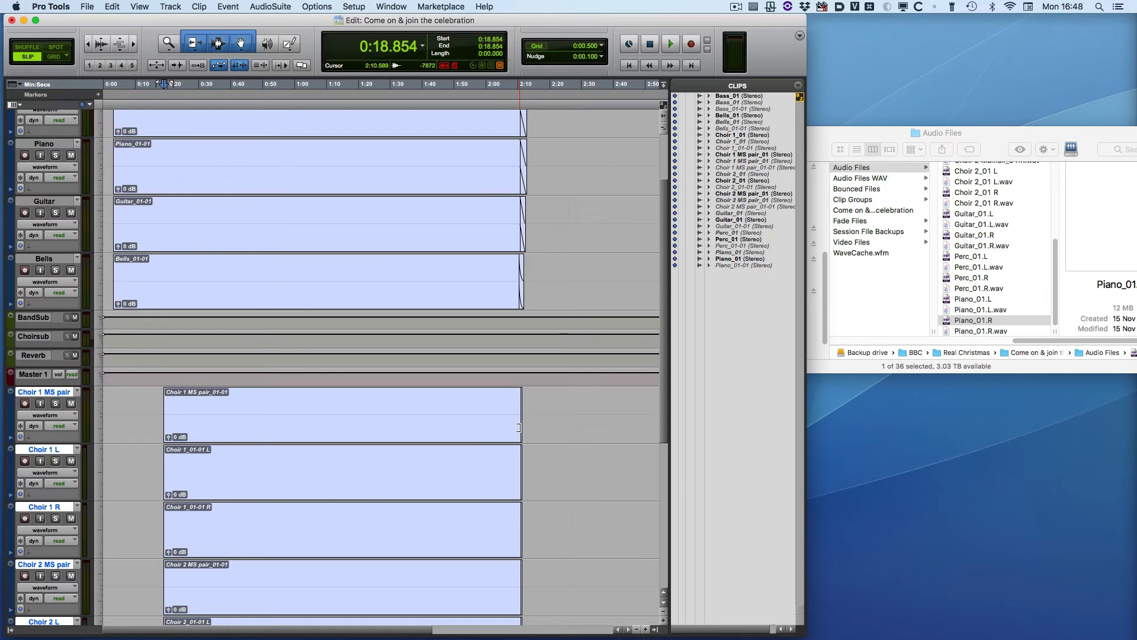
Select the empty choir clips and reveal the Tracks and Groups lists in the Edit window.
click(522, 435)
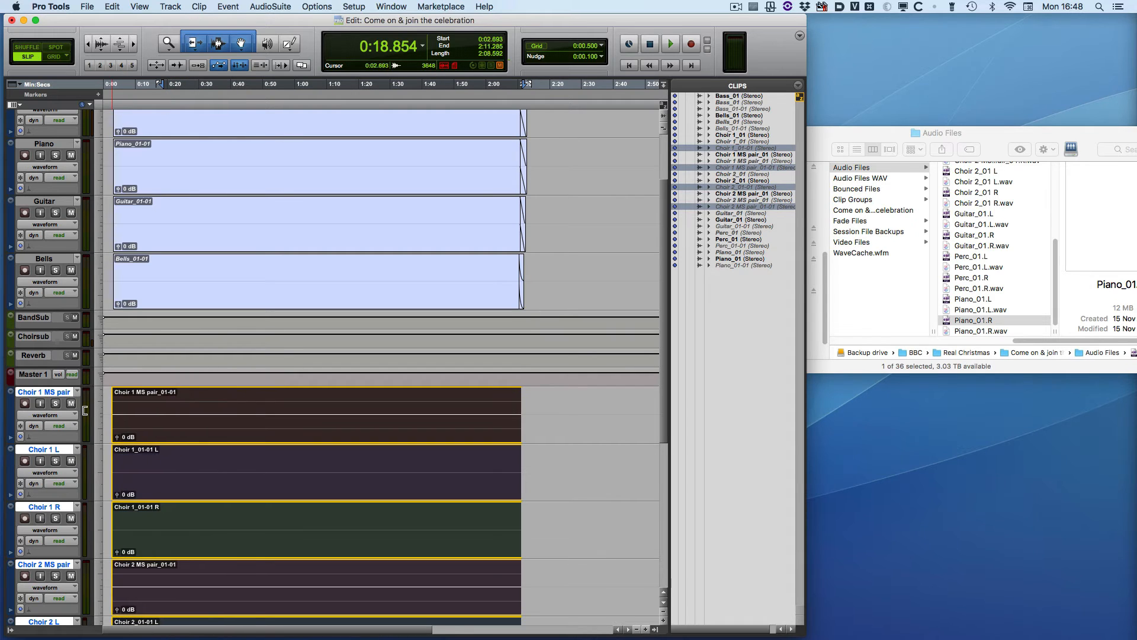
click(112, 83)
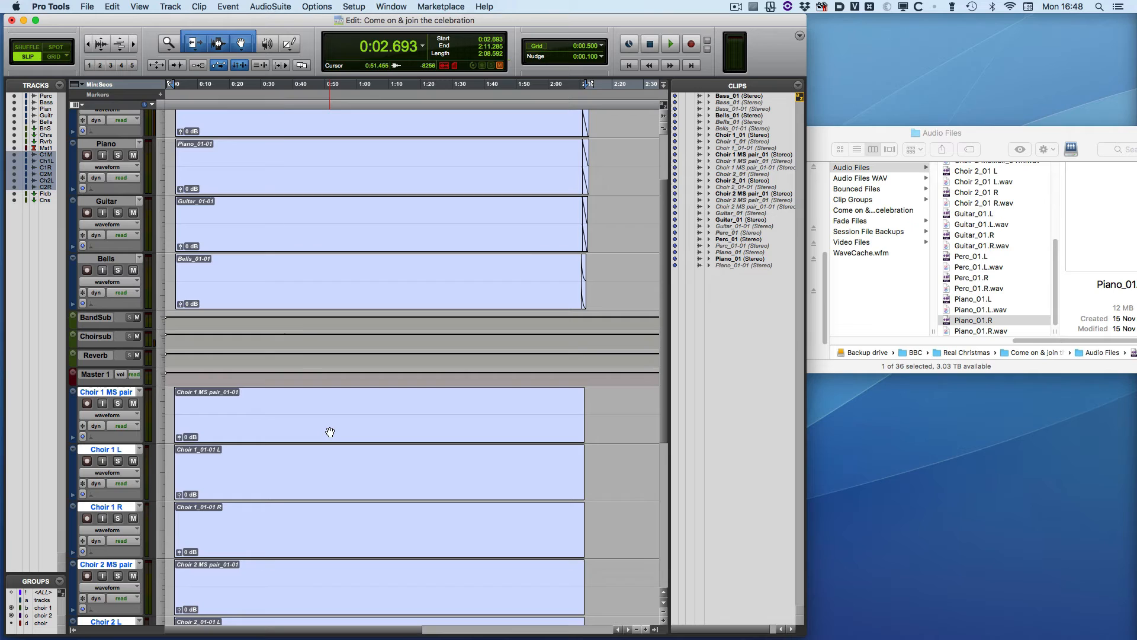
Select the Choir 1 MS pair clip and pick Choir 1_01 R from the Clips list to relink it.
click(327, 413)
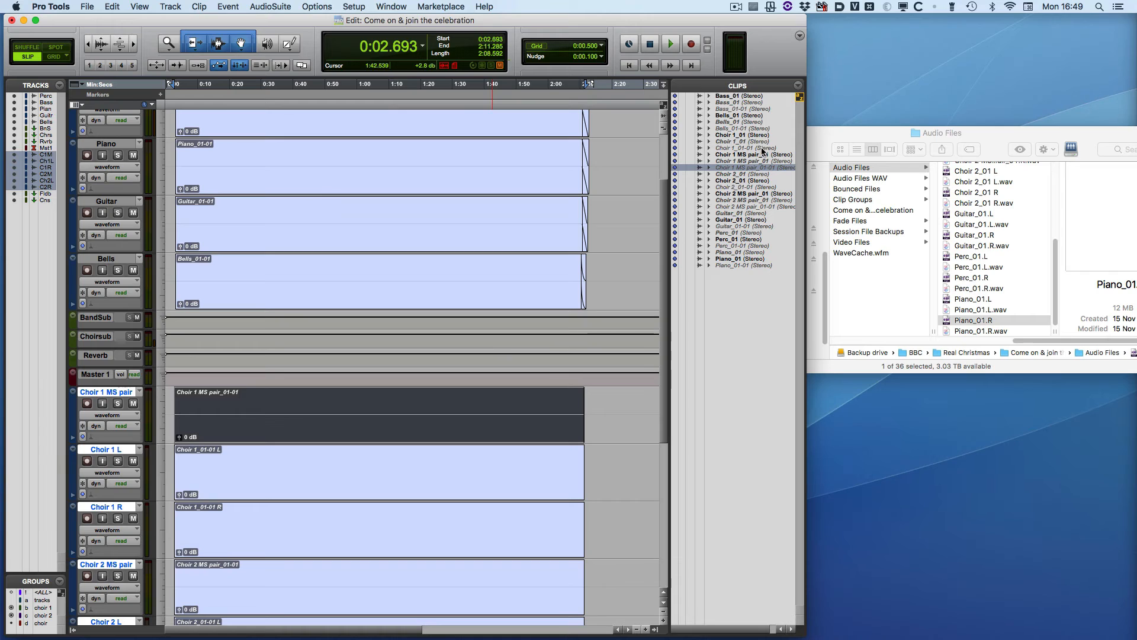
mouse_move(757, 167)
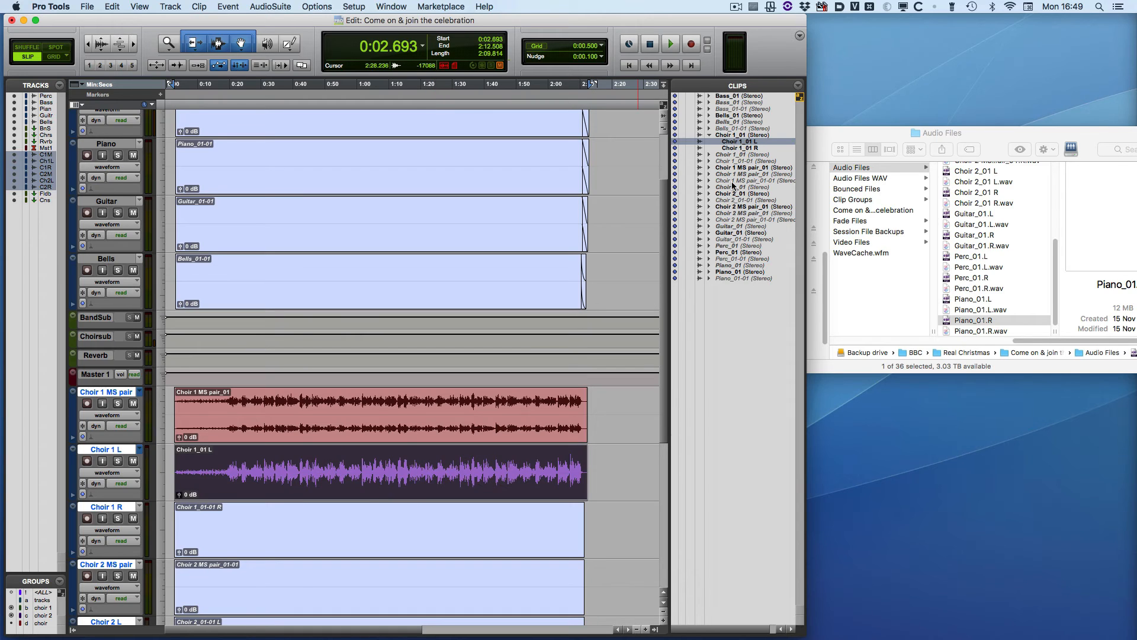
click(739, 148)
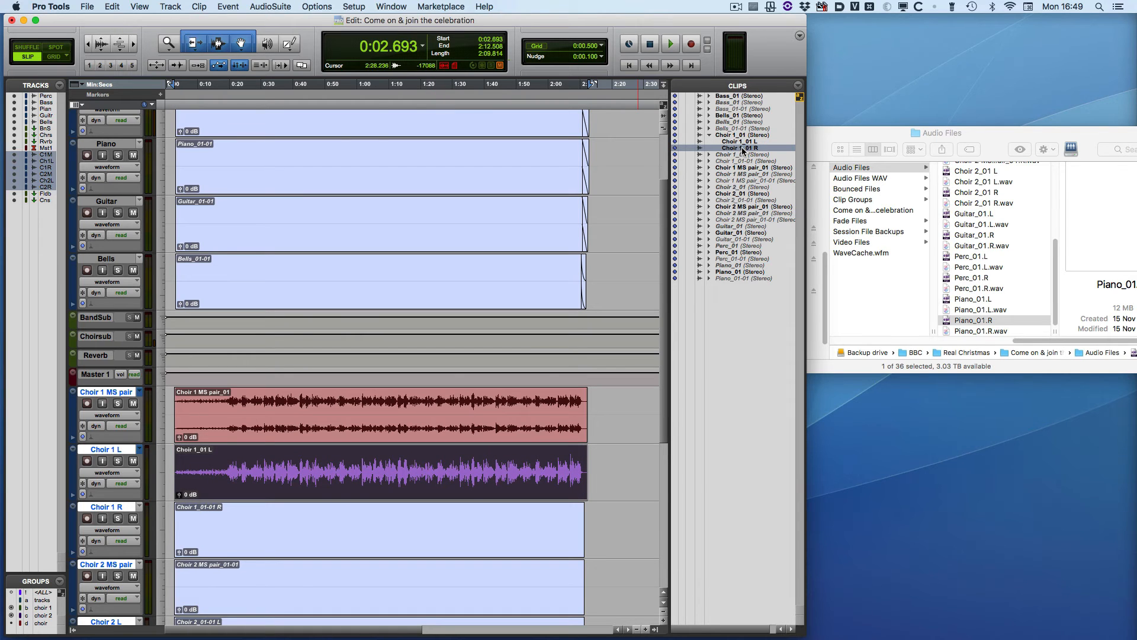